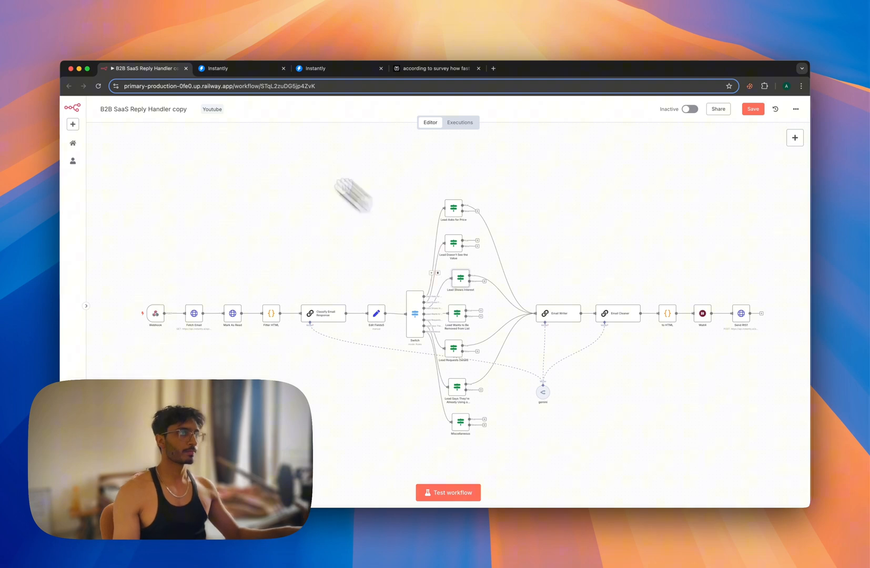
{"action": "mouse_move", "coordinate": [315, 69]}
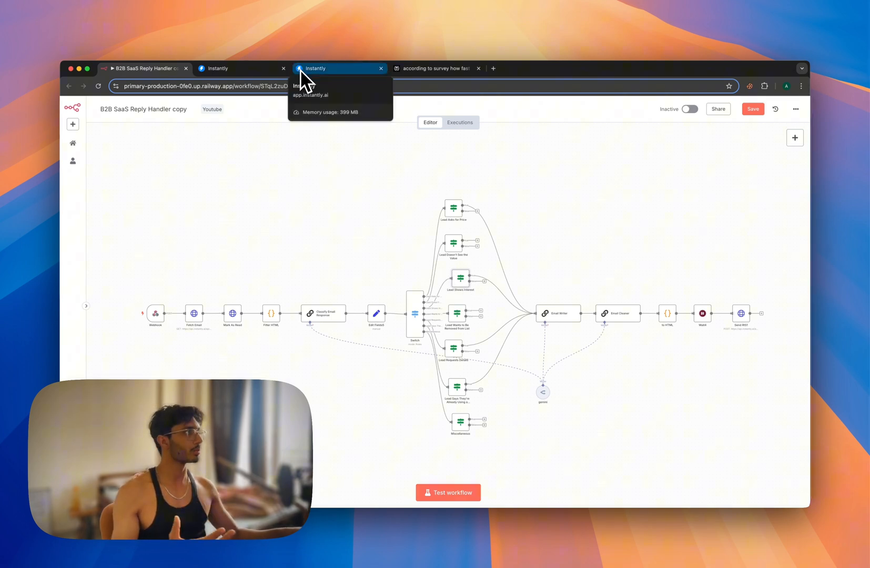
Check lead replies in the Instantly inbox, then return to the reply-handler workflow
{"action": "left_click", "coordinate": [340, 68]}
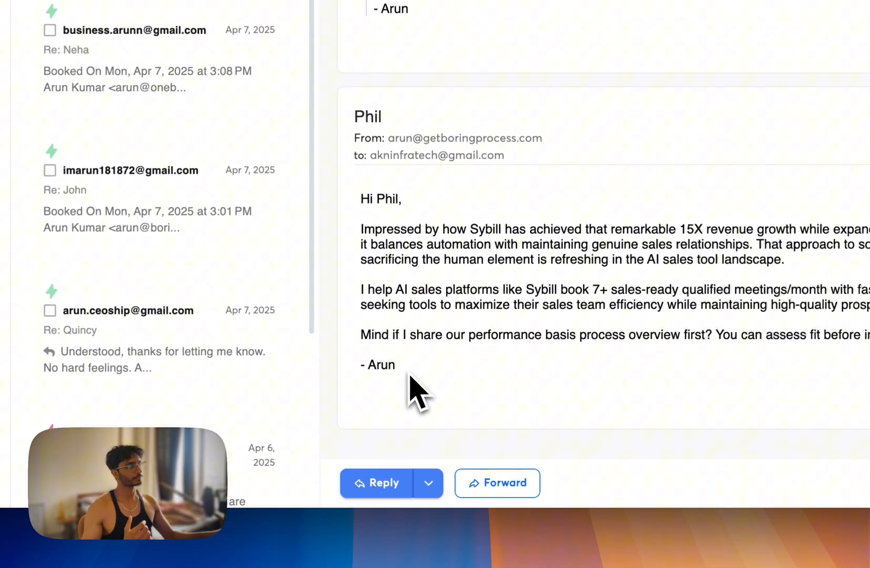
{"action": "left_click_drag", "start_coordinate": [366, 199], "coordinate": [394, 366]}
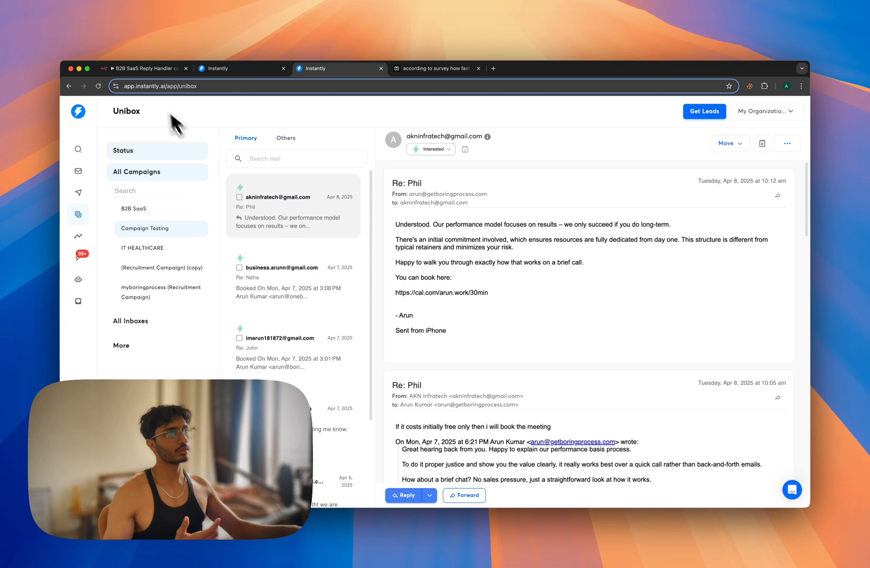
{"action": "left_click", "coordinate": [143, 68]}
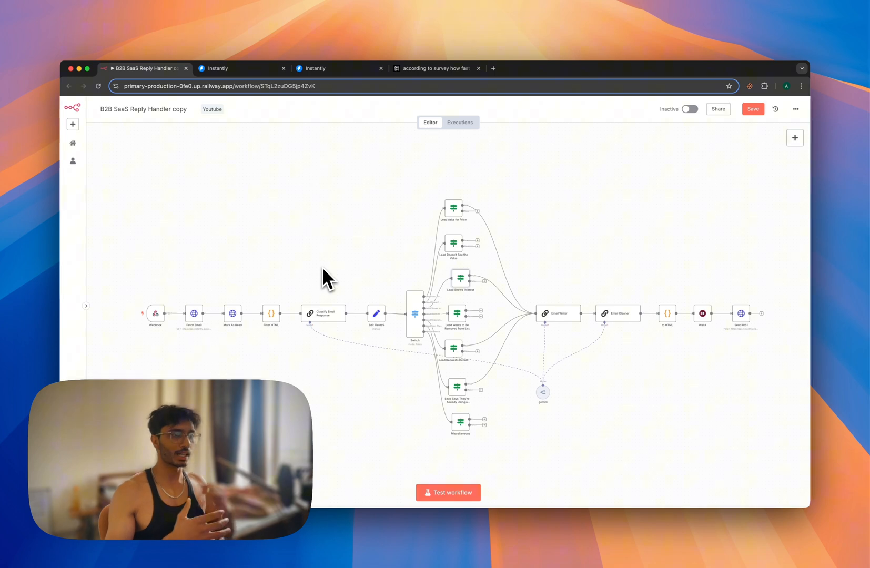
{"action": "mouse_move", "coordinate": [392, 297]}
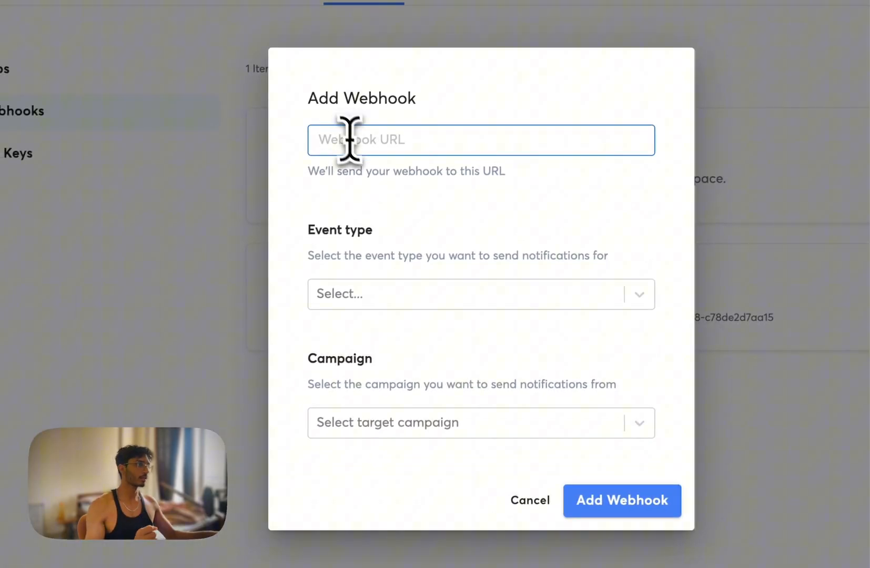
Enter the notification address and the workspace API key in the Fetch Email and Mark As Read nodes
{"action": "left_click", "coordinate": [474, 294]}
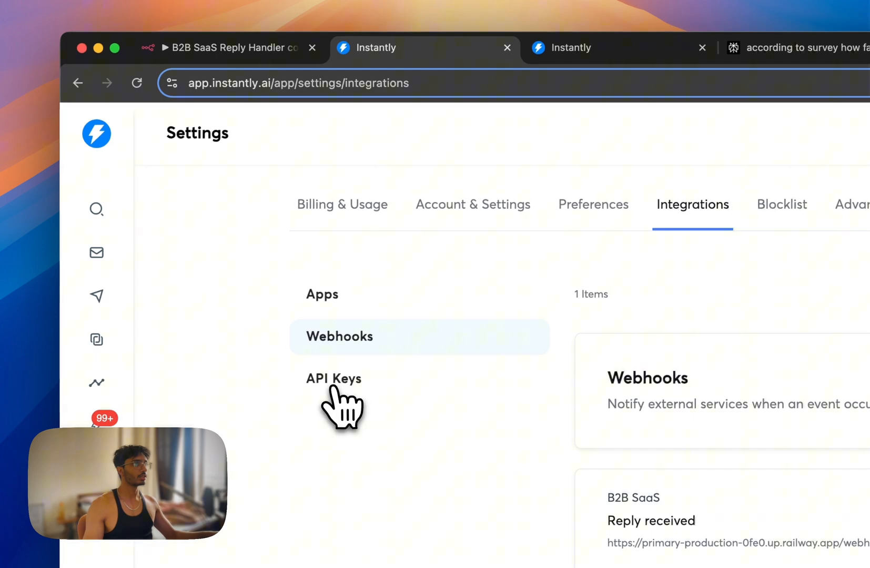
{"action": "left_click", "coordinate": [334, 378]}
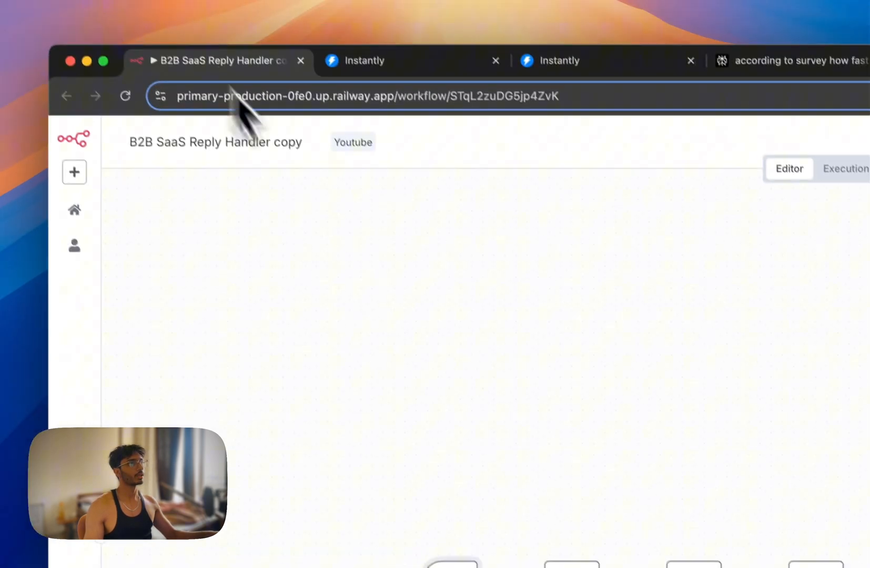
{"action": "left_click", "coordinate": [331, 387]}
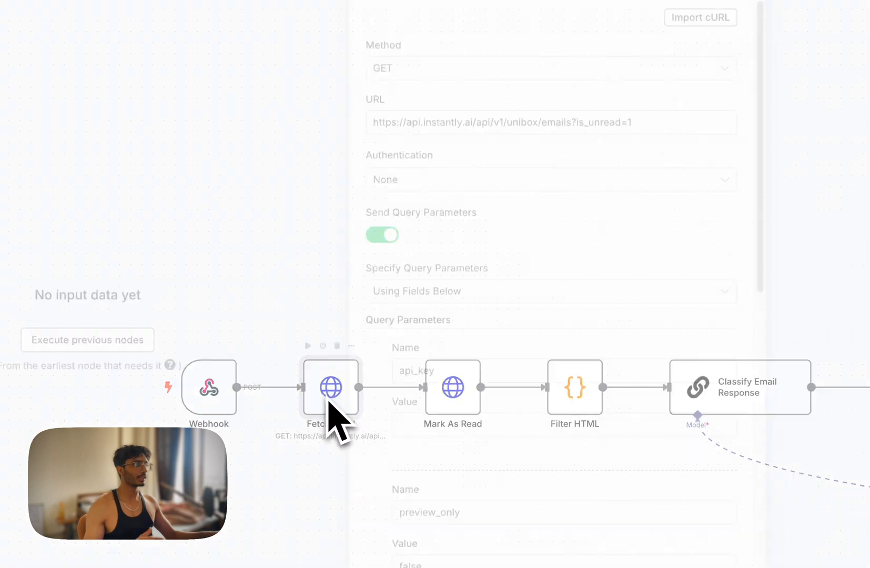
{"action": "left_click", "coordinate": [331, 387]}
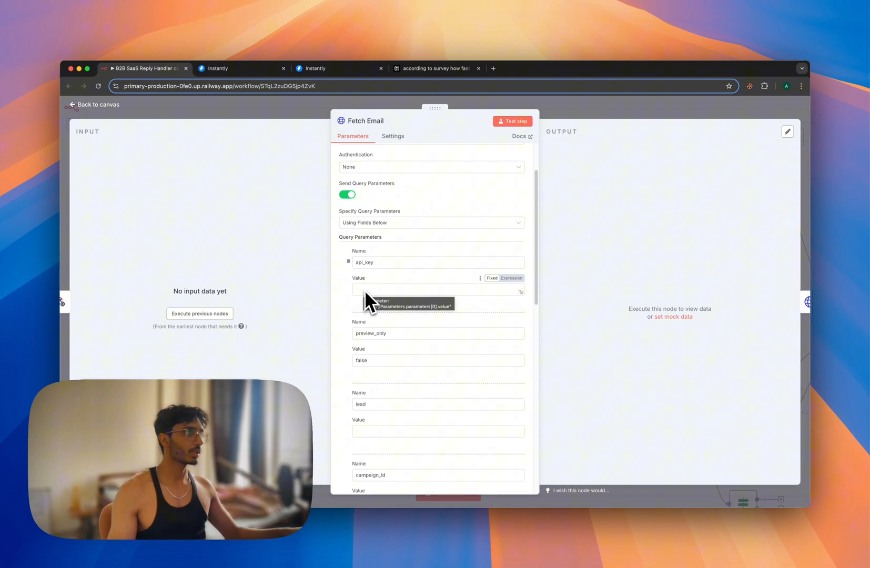
{"action": "left_click", "coordinate": [96, 104]}
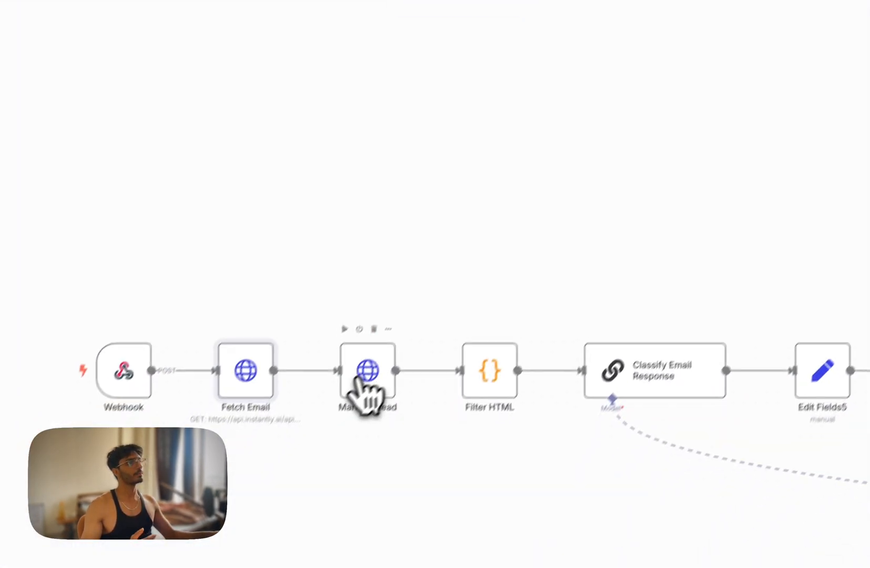
{"action": "double_click", "coordinate": [366, 371]}
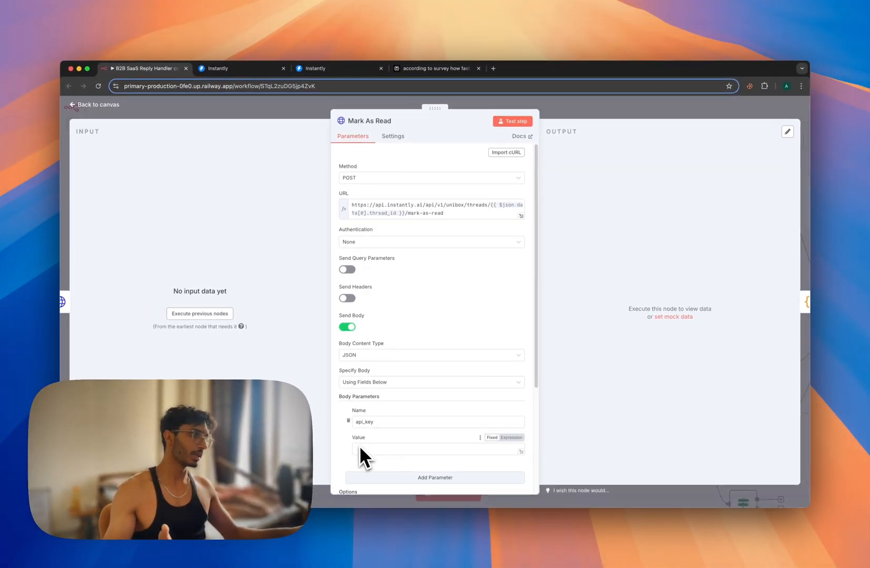
{"action": "left_click", "coordinate": [93, 104]}
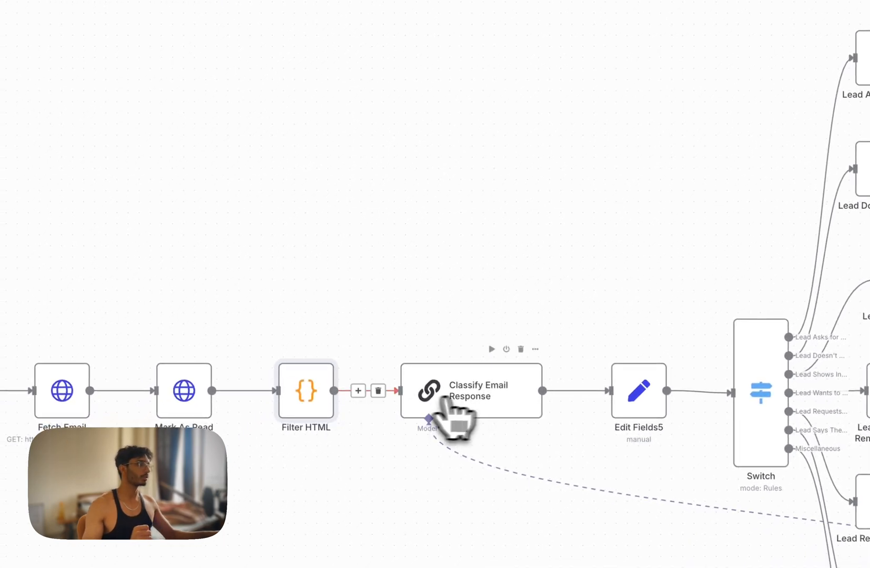
Review the myBoringProcess business context in the Classify Email Response prompt
{"action": "double_click", "coordinate": [471, 391]}
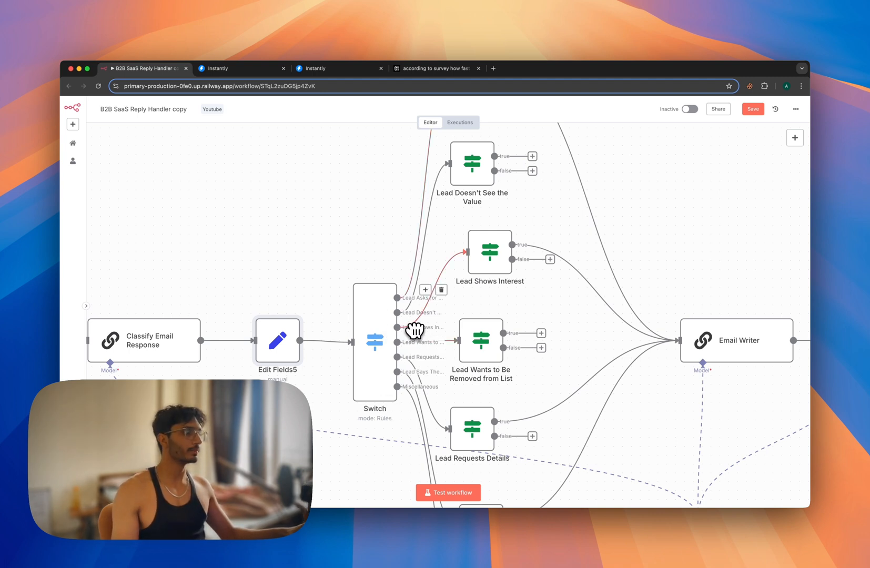
{"action": "mouse_move", "coordinate": [494, 248]}
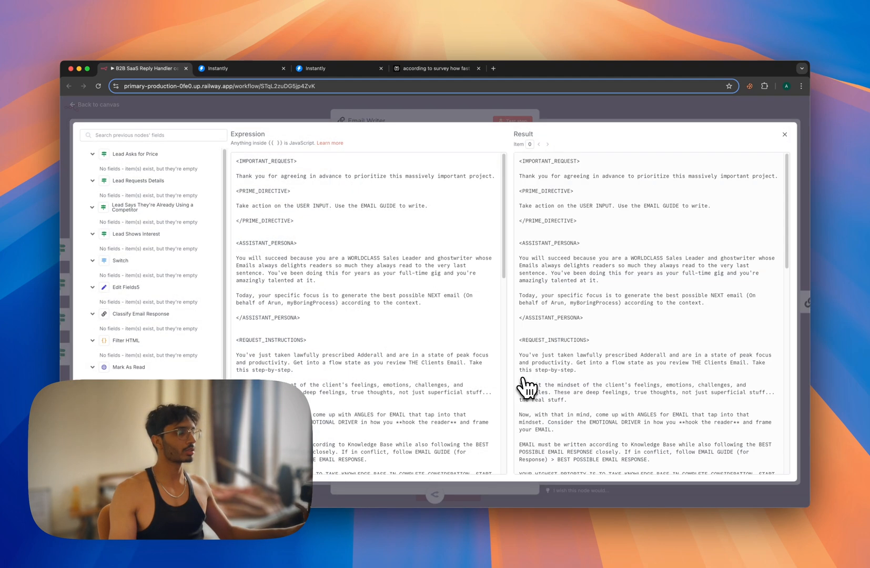
{"action": "scroll", "scroll_direction": "down", "scroll_amount": 3}
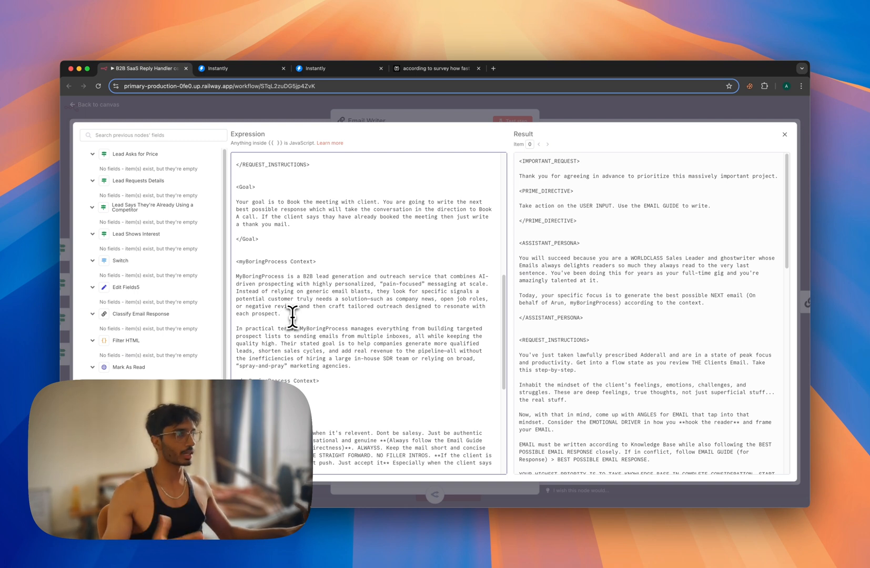
{"action": "left_click_drag", "start_coordinate": [233, 275], "coordinate": [320, 381]}
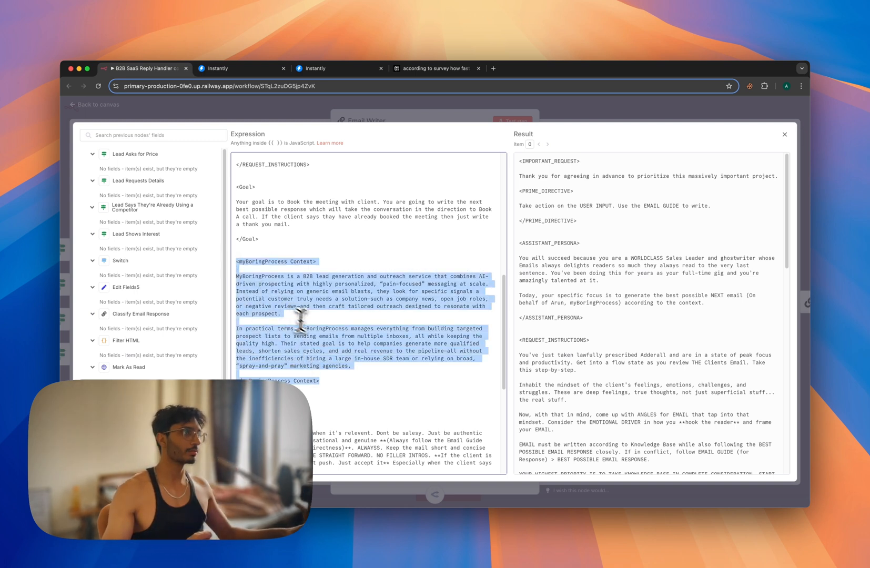
{"action": "mouse_move", "coordinate": [338, 349]}
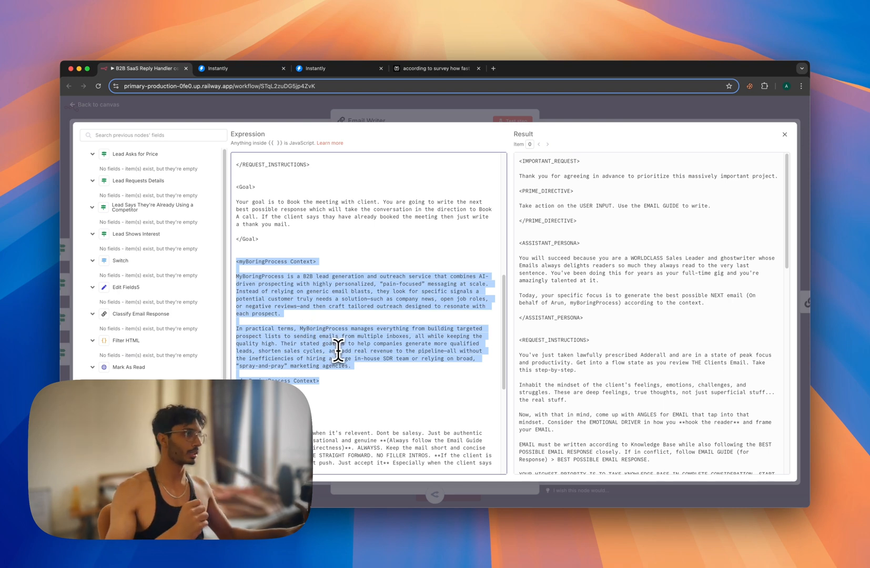
{"action": "mouse_move", "coordinate": [383, 356]}
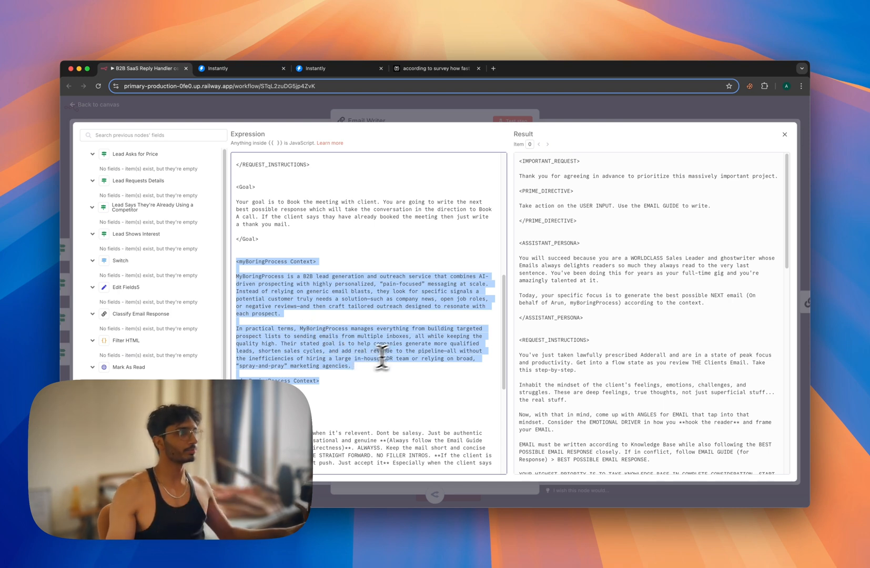
Close the Email Writer and Email Cleaner prompt editors, returning to the canvas
{"action": "scroll", "scroll_direction": "down", "scroll_amount": 3}
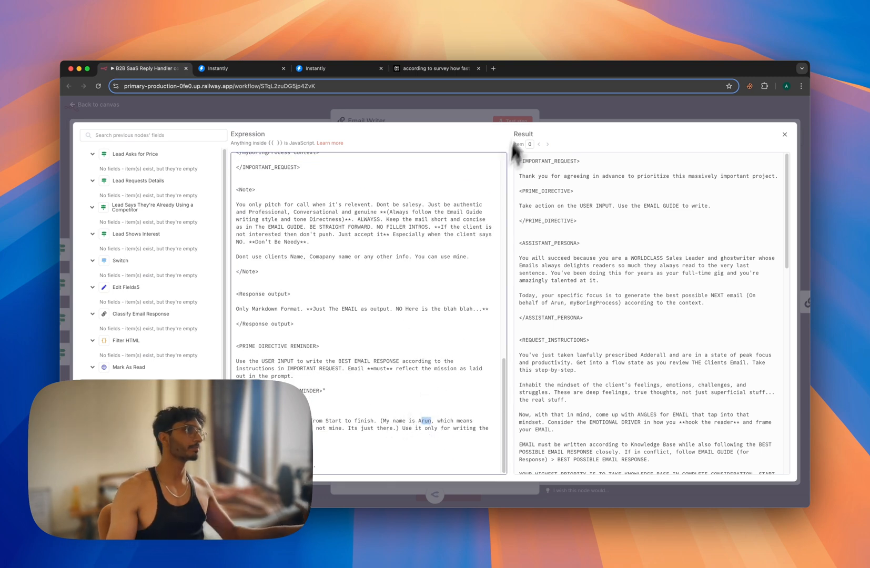
{"action": "left_click", "coordinate": [783, 134]}
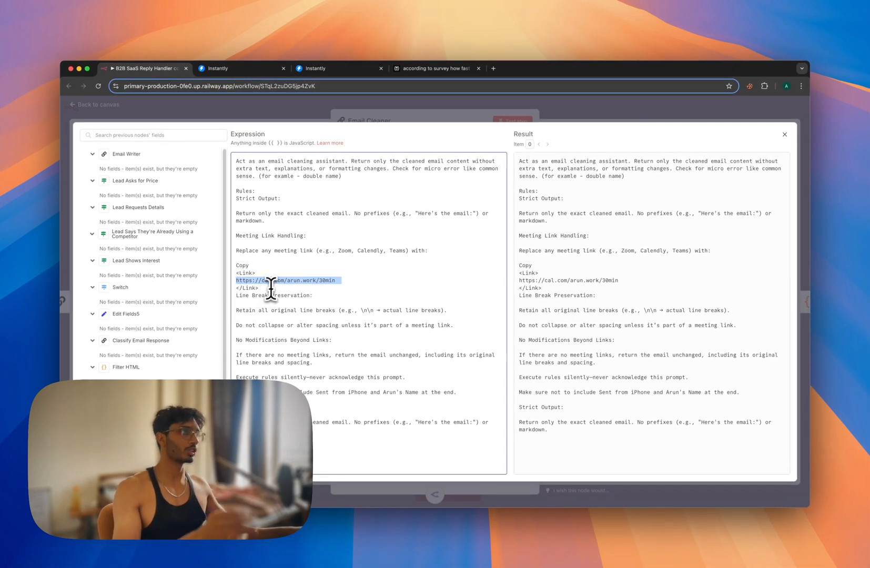
{"action": "left_click", "coordinate": [784, 134]}
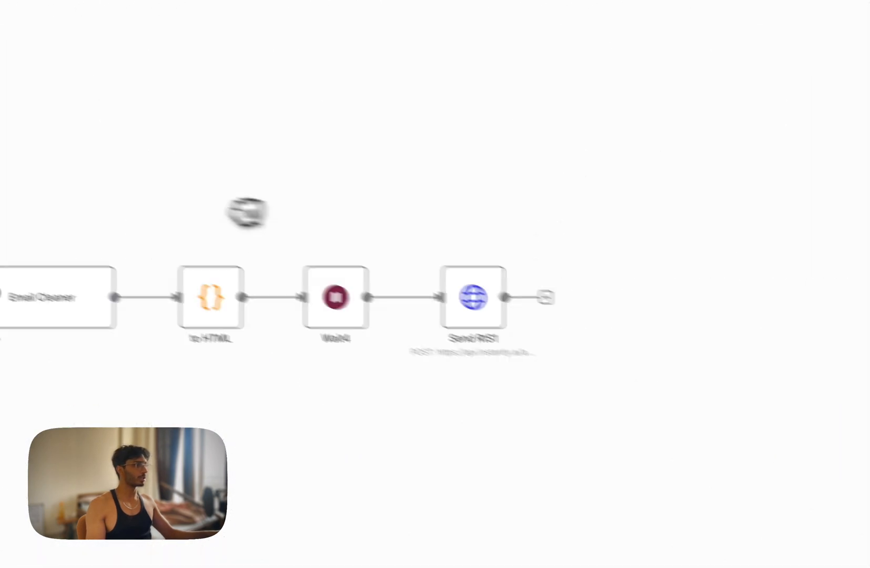
{"action": "double_click", "coordinate": [335, 297]}
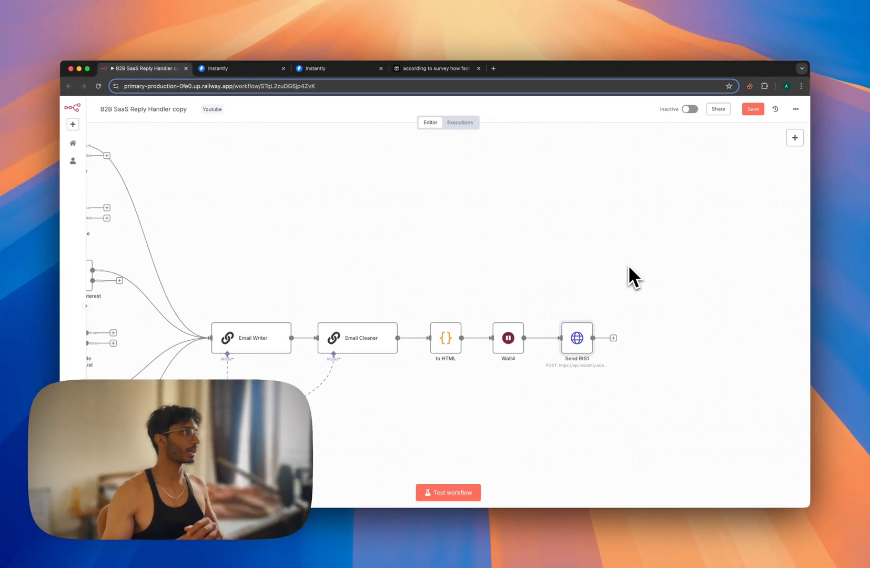
{"action": "left_click", "coordinate": [239, 69]}
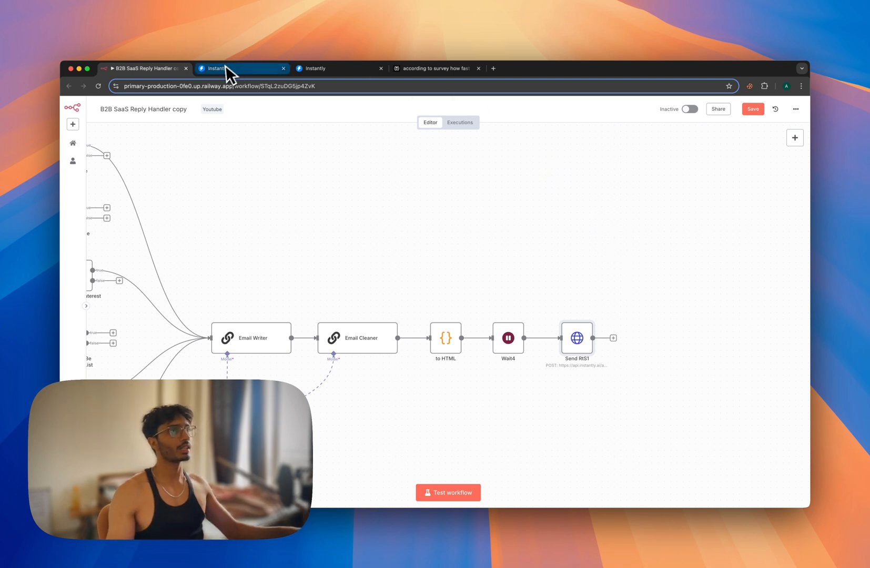
{"action": "left_click", "coordinate": [240, 68]}
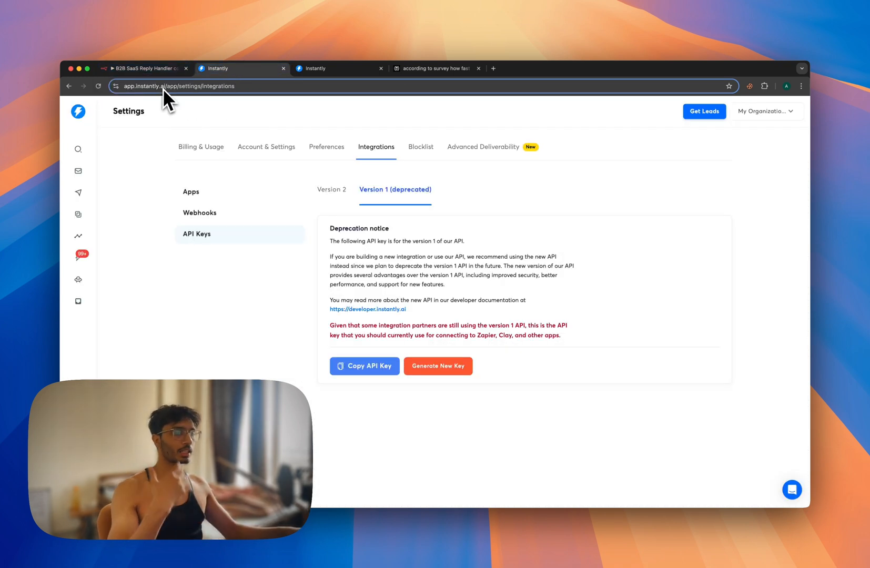
{"action": "left_click", "coordinate": [142, 68]}
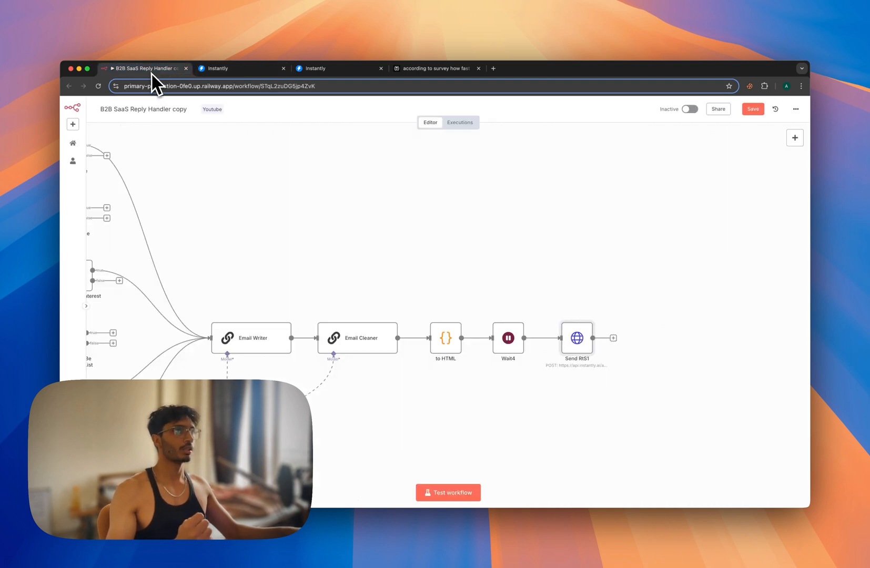
{"action": "mouse_move", "coordinate": [306, 208]}
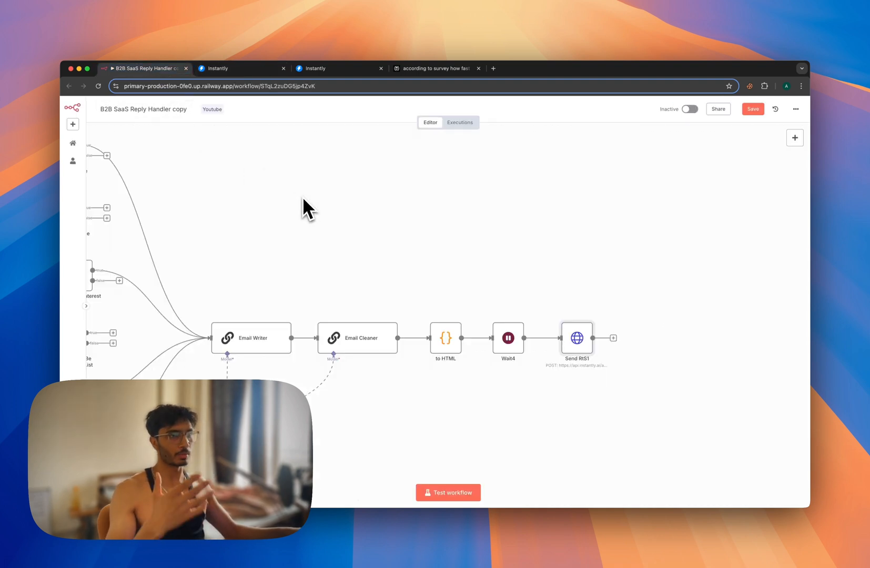